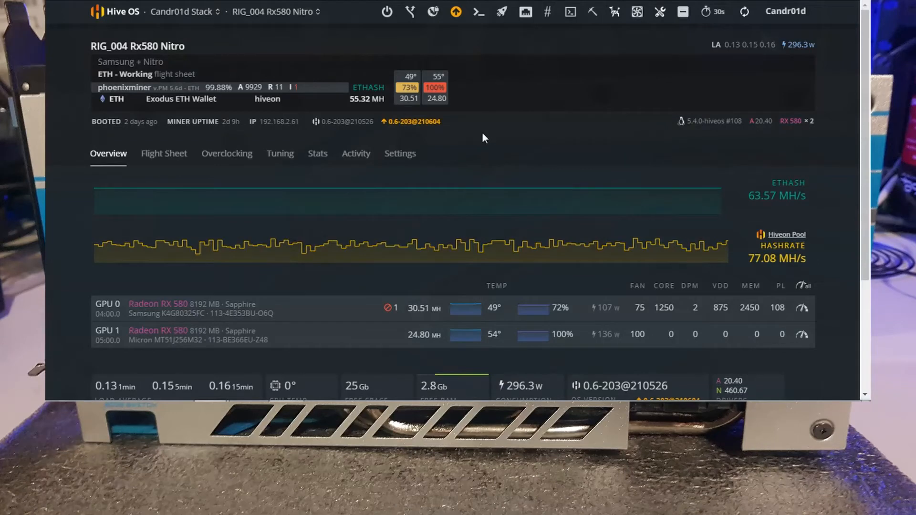
Start a Hive Shell remote session for RIG_004 from the Remote Access menu
scroll("down", 3)
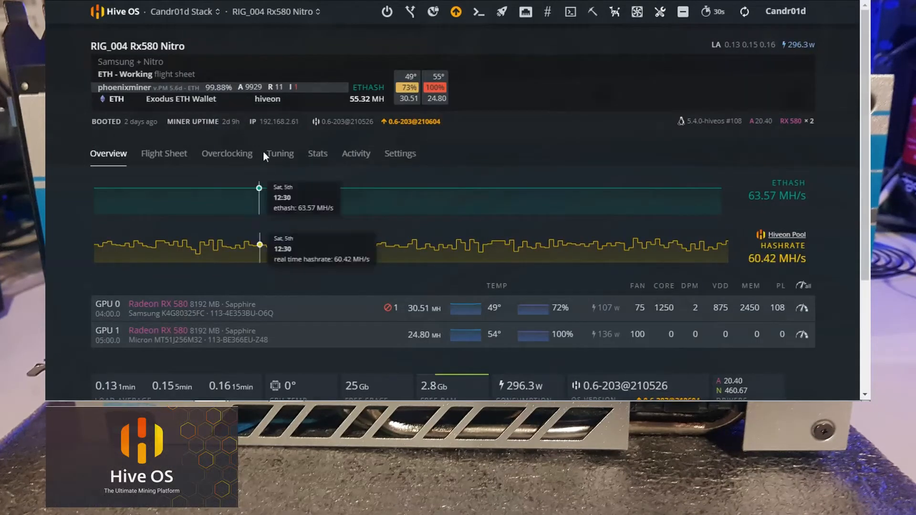
left_click(286, 11)
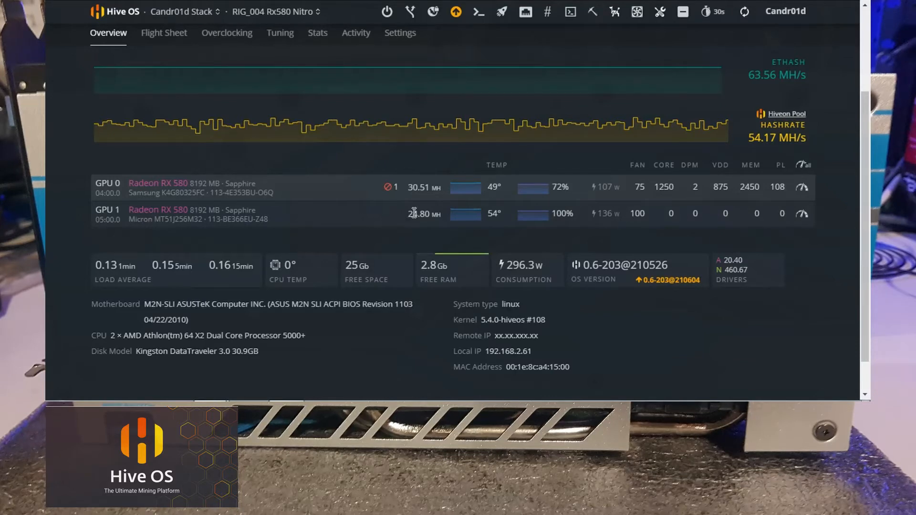
mouse_move(803, 216)
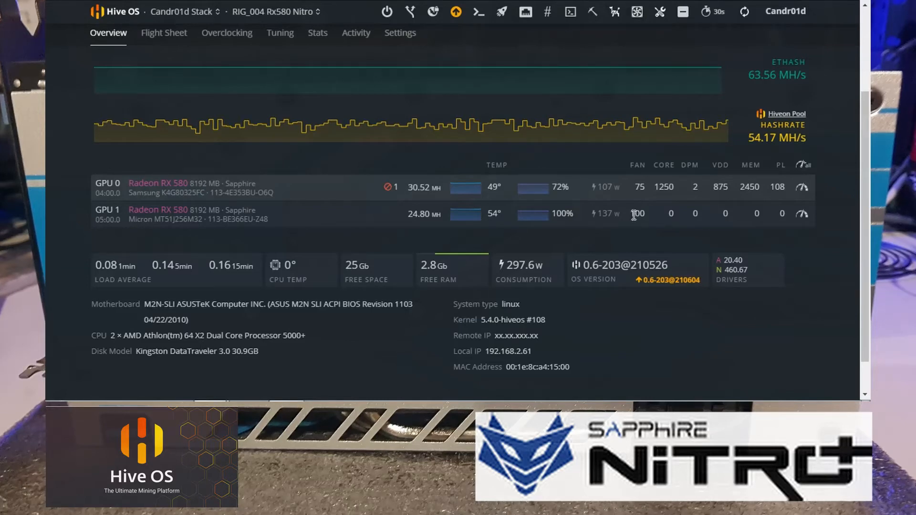
mouse_move(646, 218)
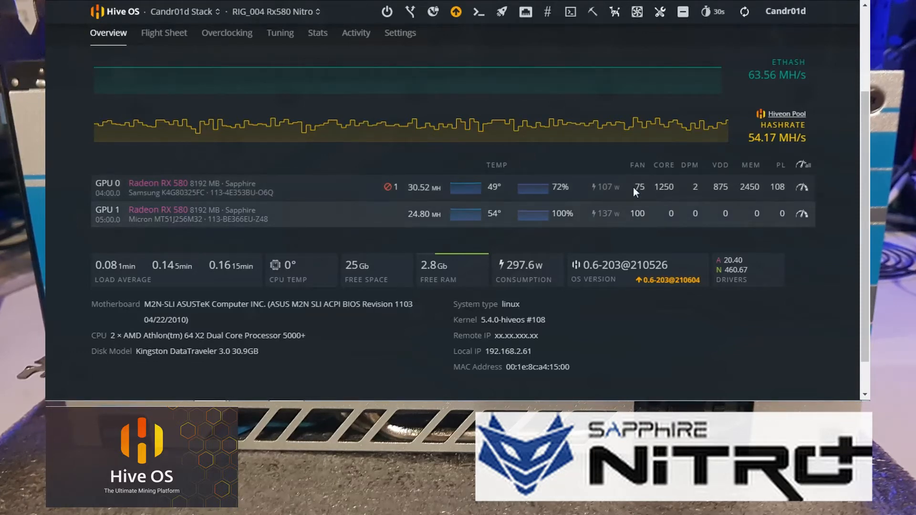
mouse_move(749, 186)
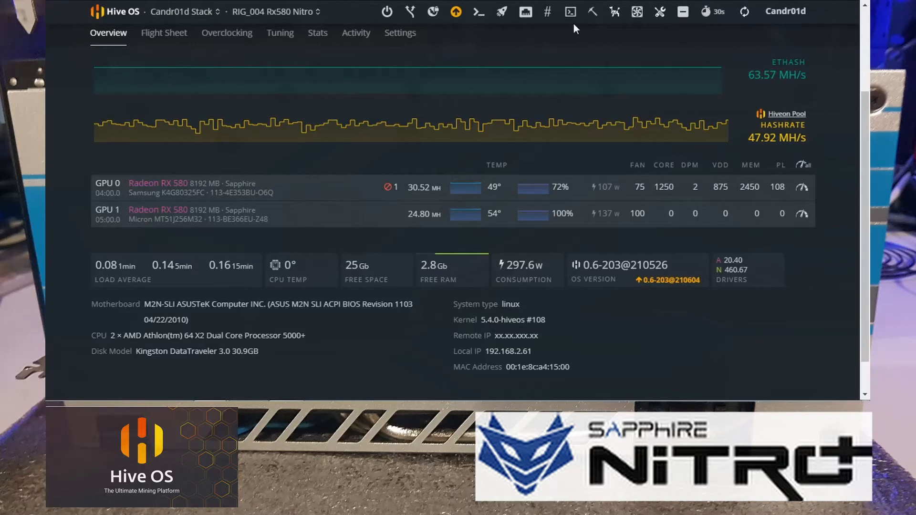
left_click(570, 12)
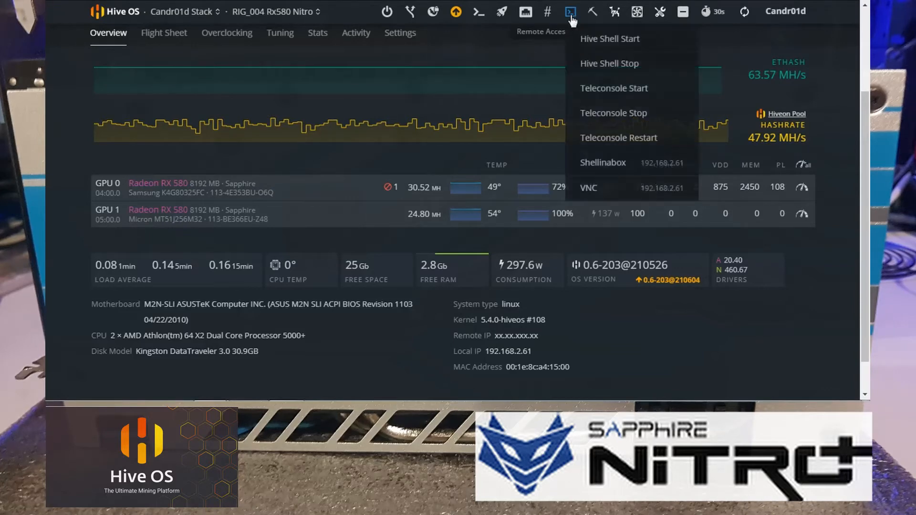
left_click(609, 39)
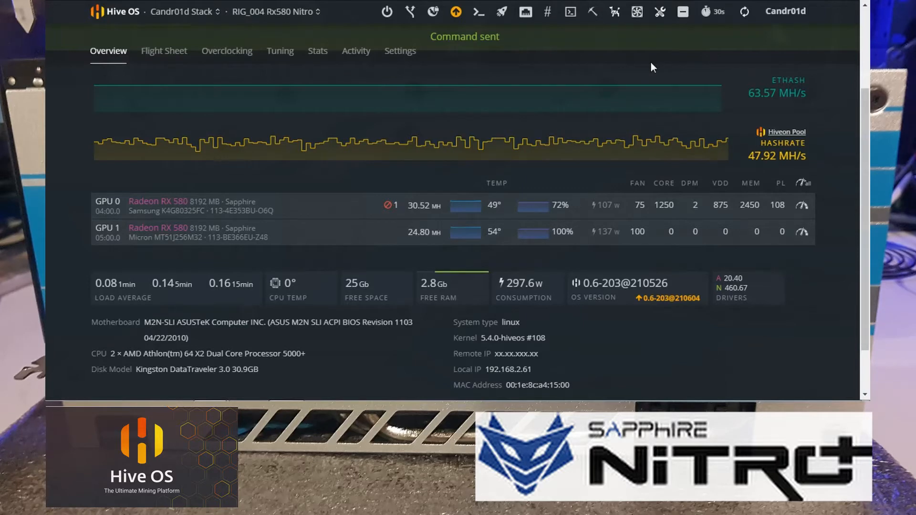
mouse_move(745, 14)
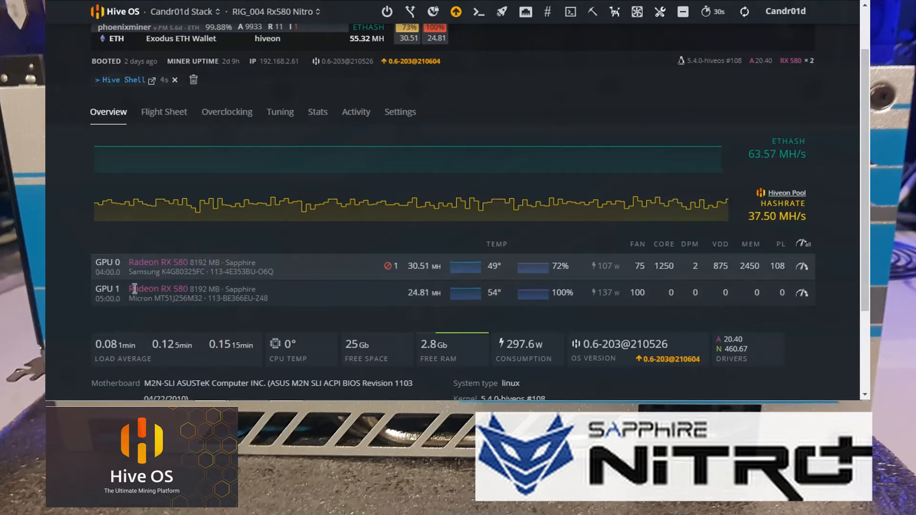
double_click(136, 298)
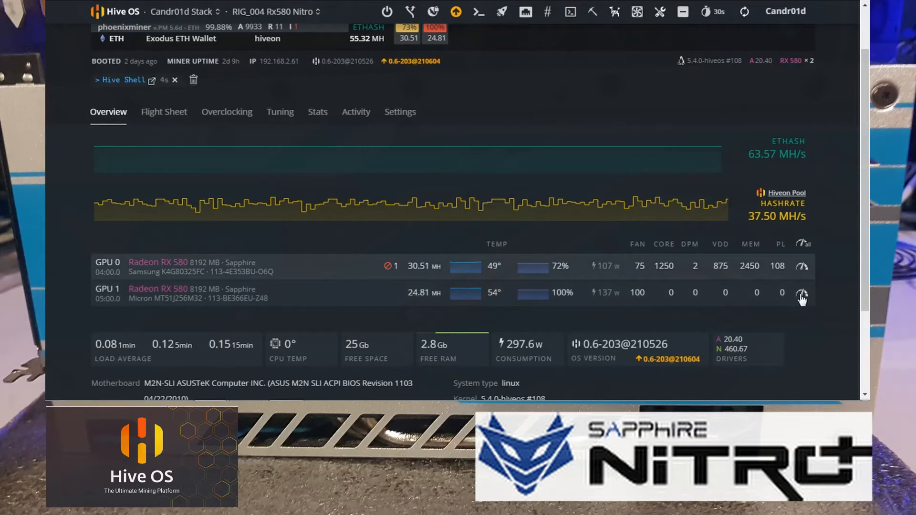
Enter 1250 MHz as GPU 1's core clock in its overclock dialog and apply
left_click(801, 293)
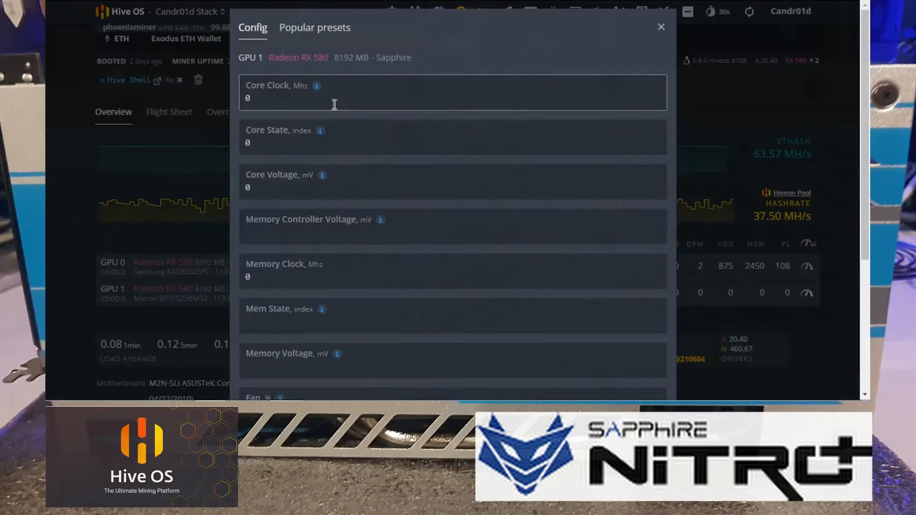
left_click(334, 95)
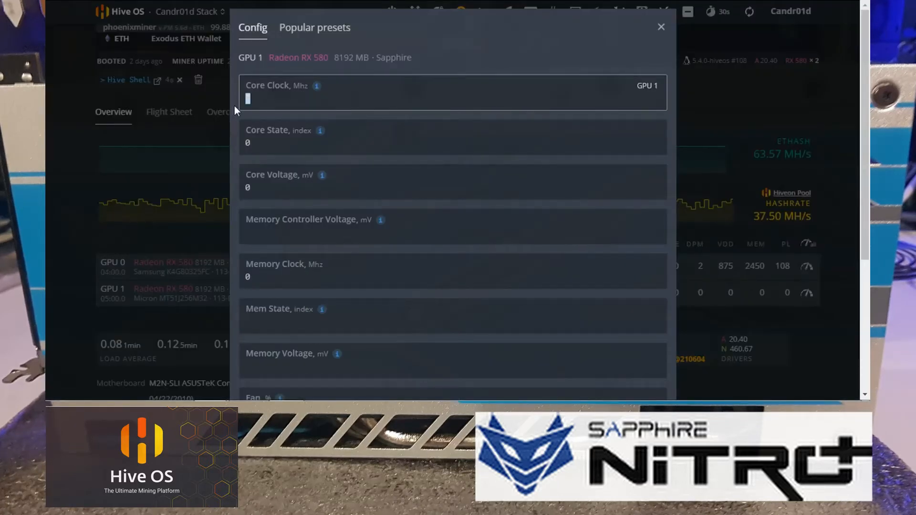
type("1250")
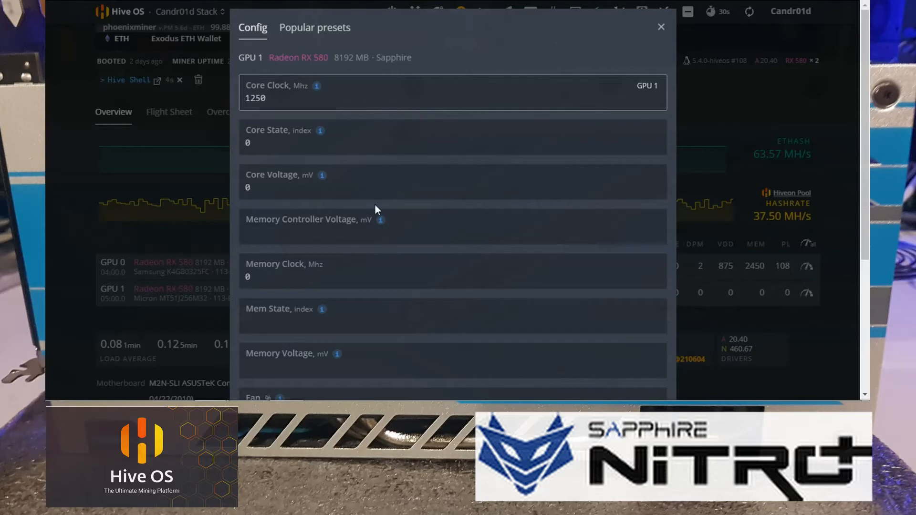
scroll("down", 3)
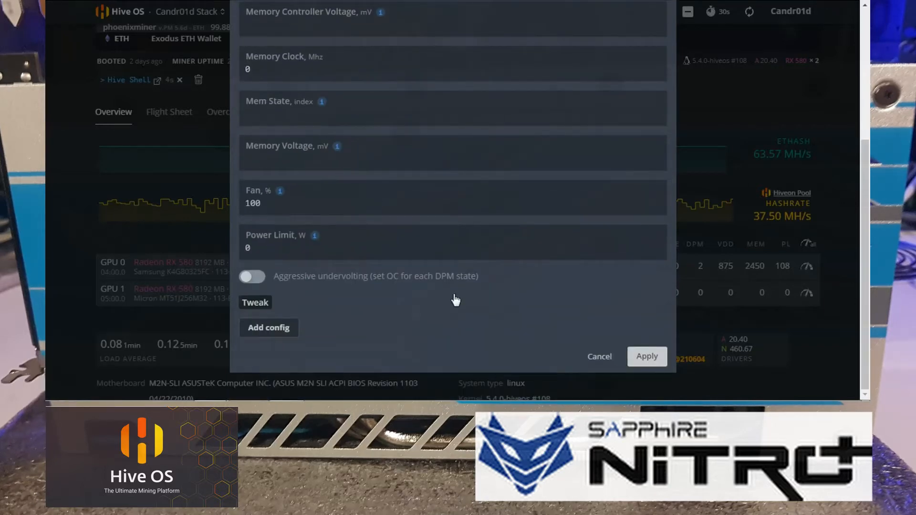
left_click(646, 356)
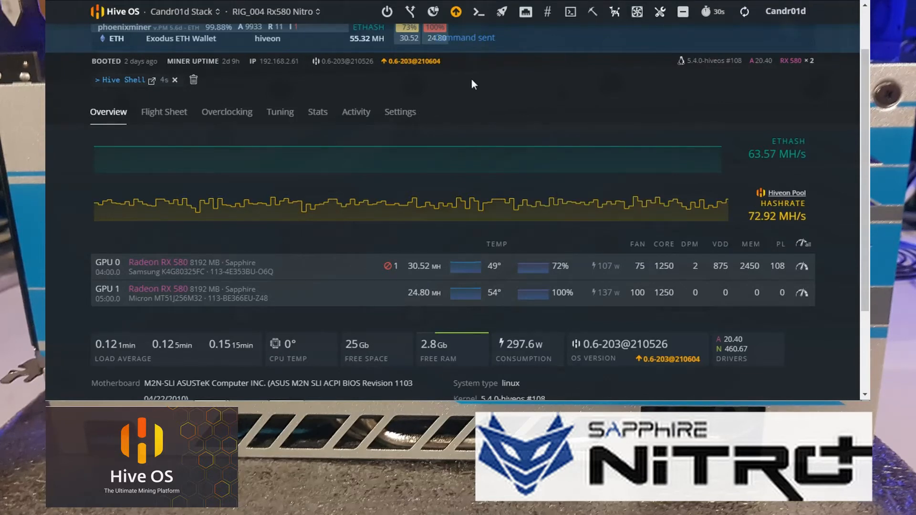
left_click(744, 11)
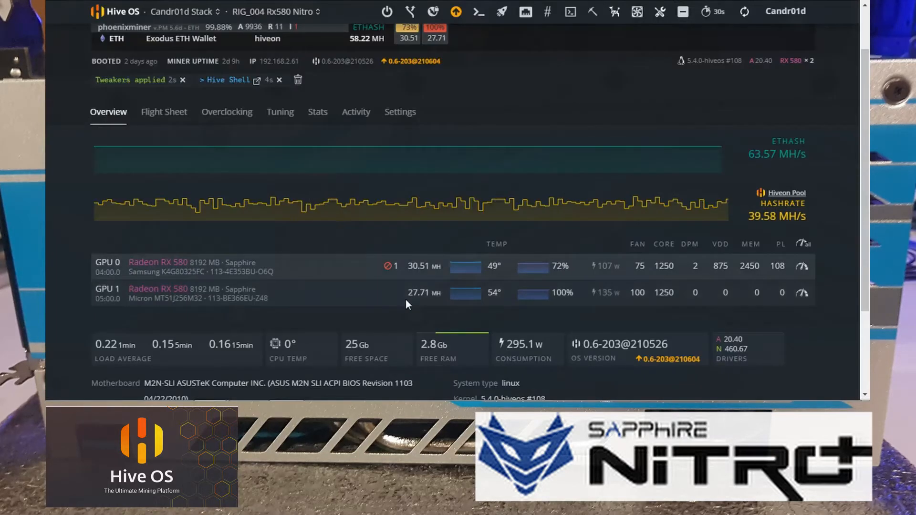
mouse_move(384, 296)
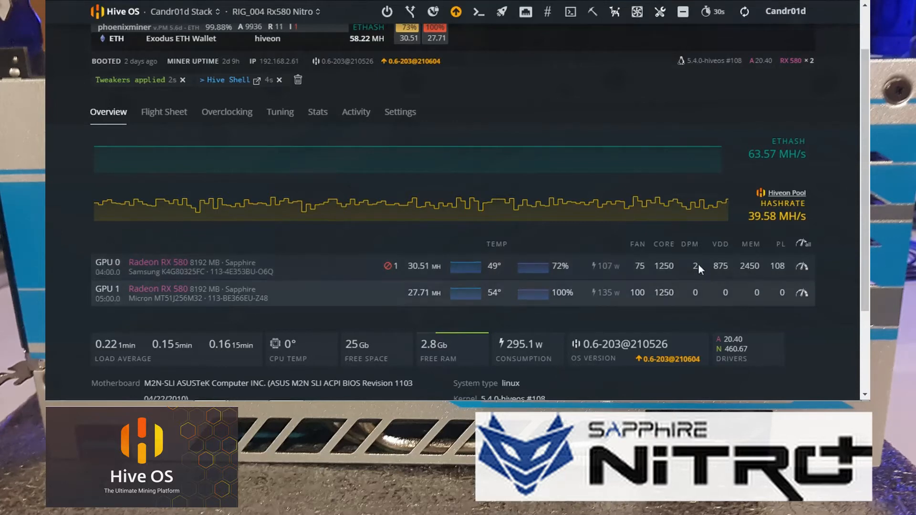
mouse_move(619, 293)
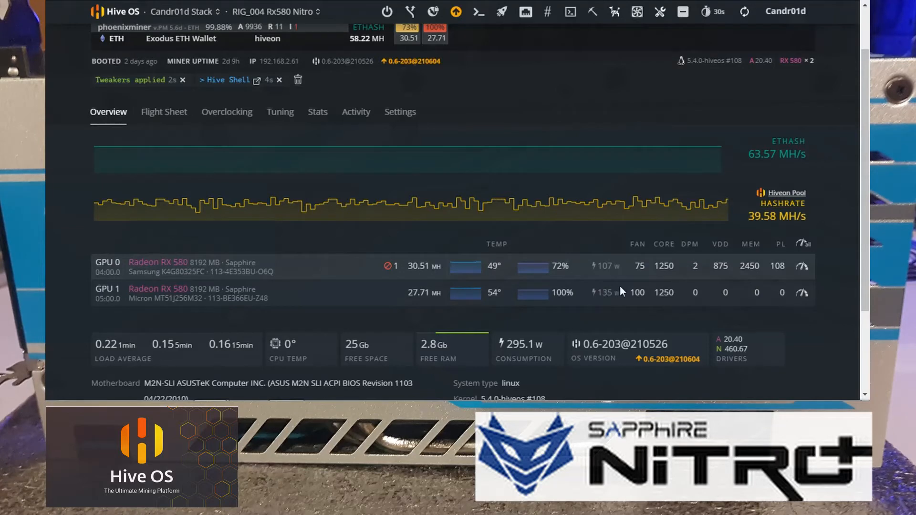
mouse_move(618, 293)
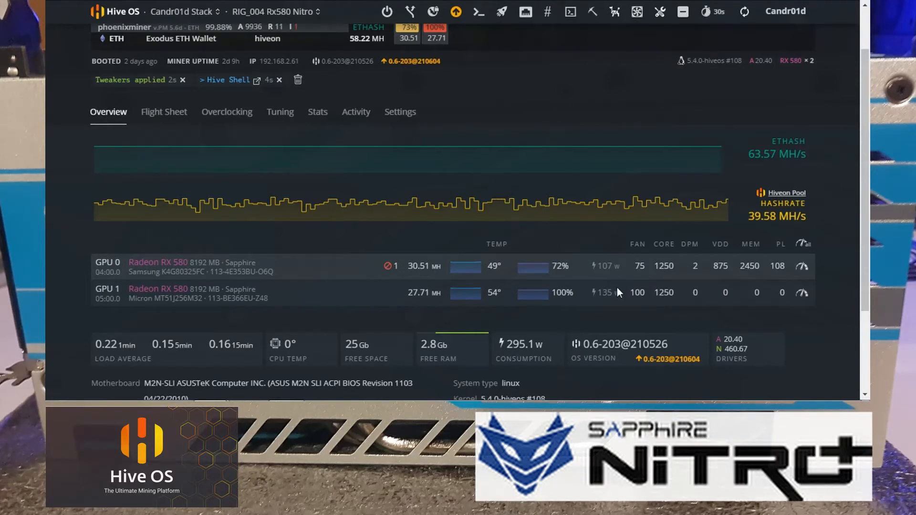
mouse_move(613, 261)
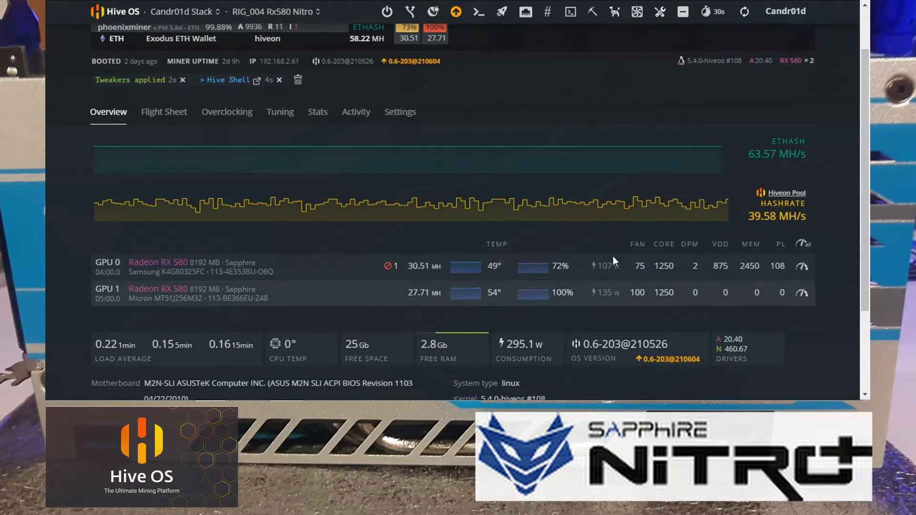
mouse_move(603, 255)
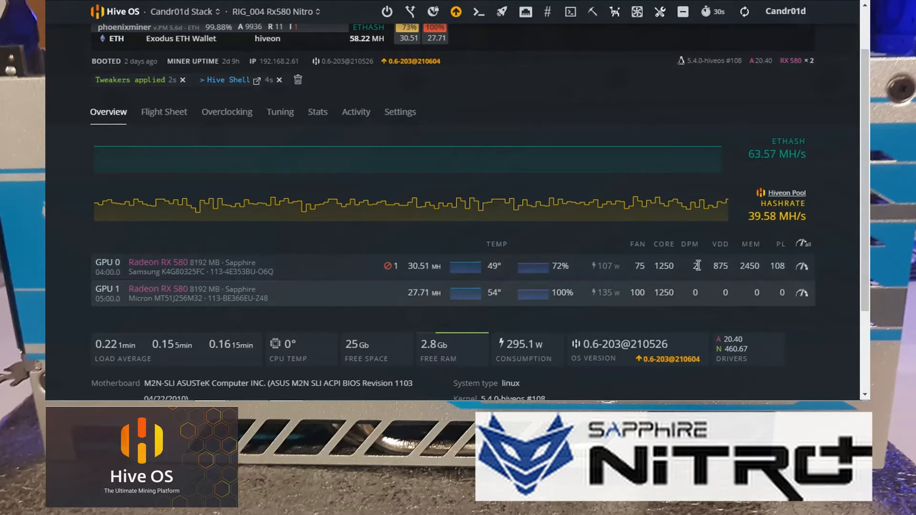
mouse_move(765, 297)
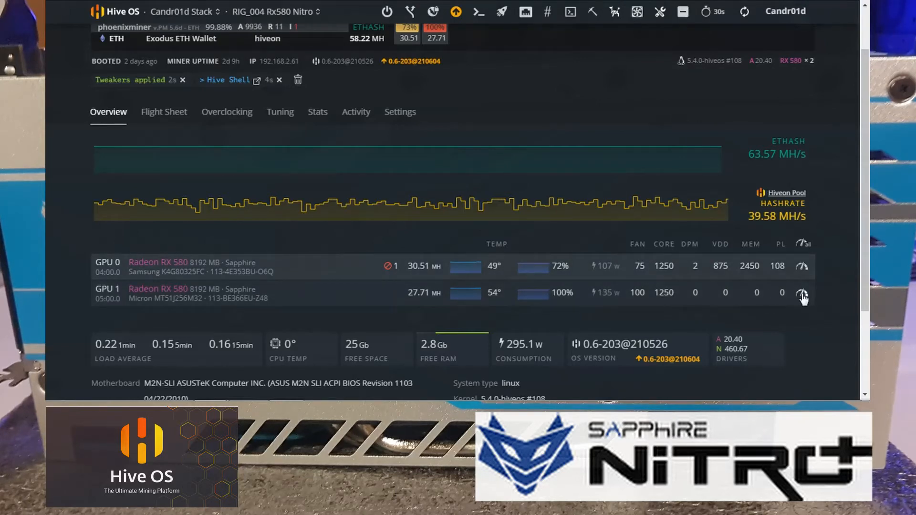
Clear GPU 1's Core State value in its overclock dialog and apply
left_click(802, 292)
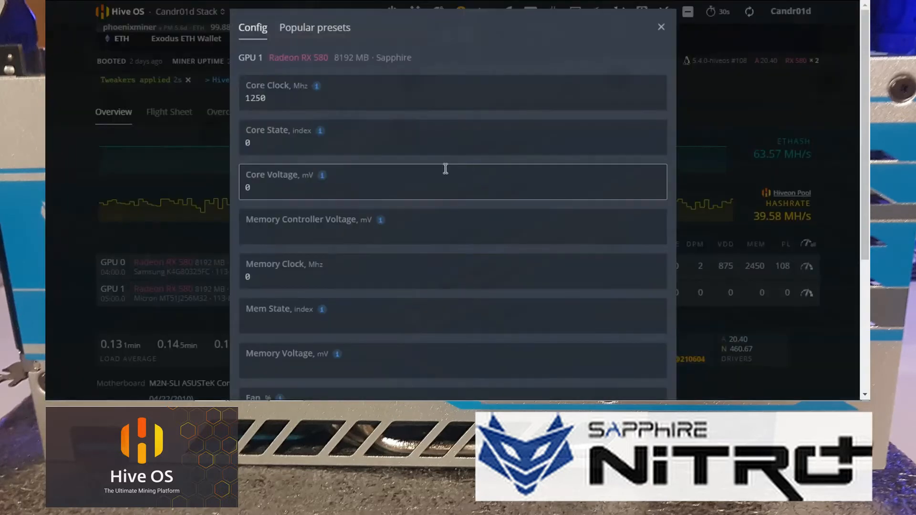
mouse_move(324, 134)
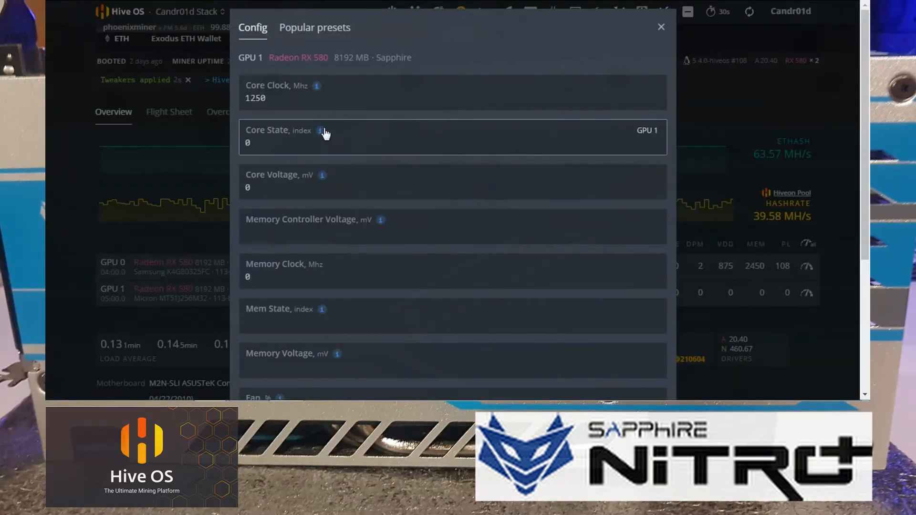
mouse_move(320, 130)
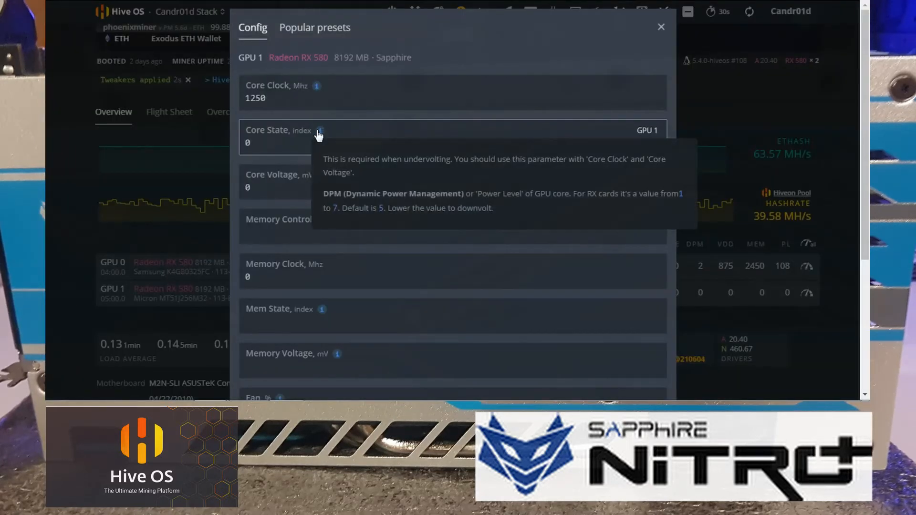
left_click(285, 143)
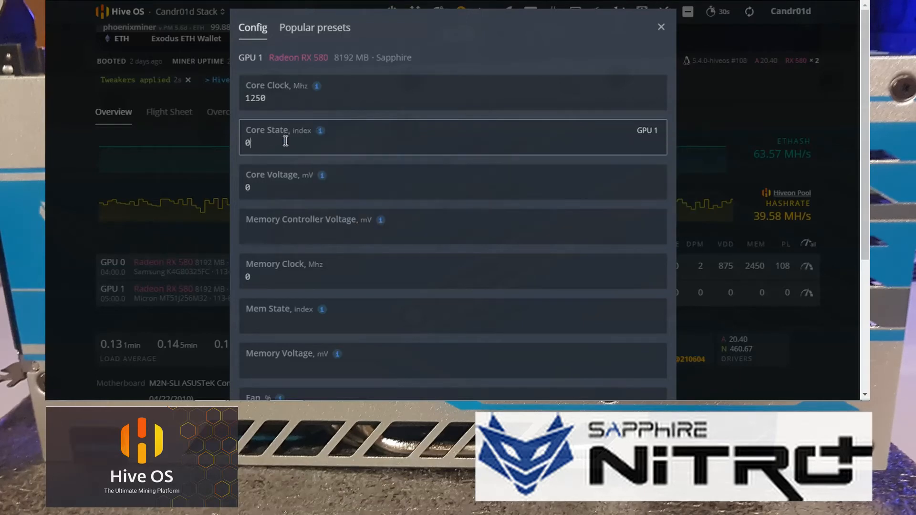
mouse_move(320, 130)
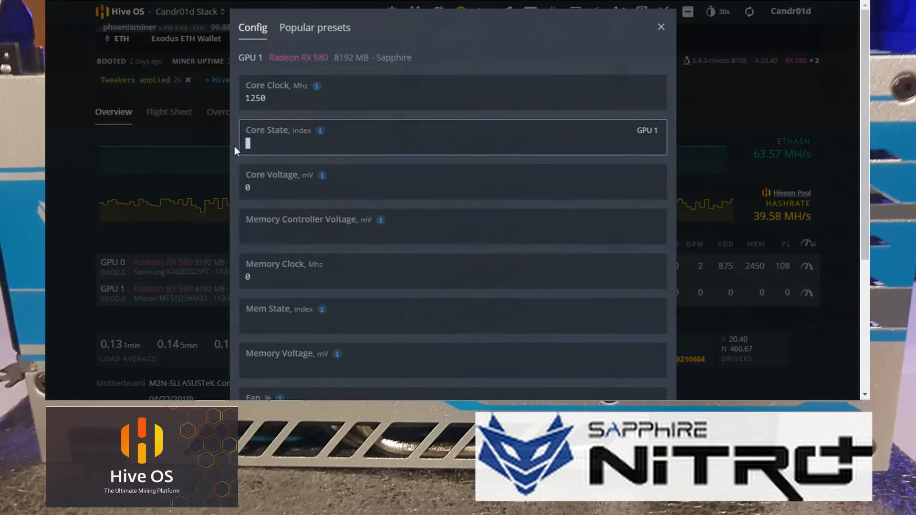
scroll("down", 3)
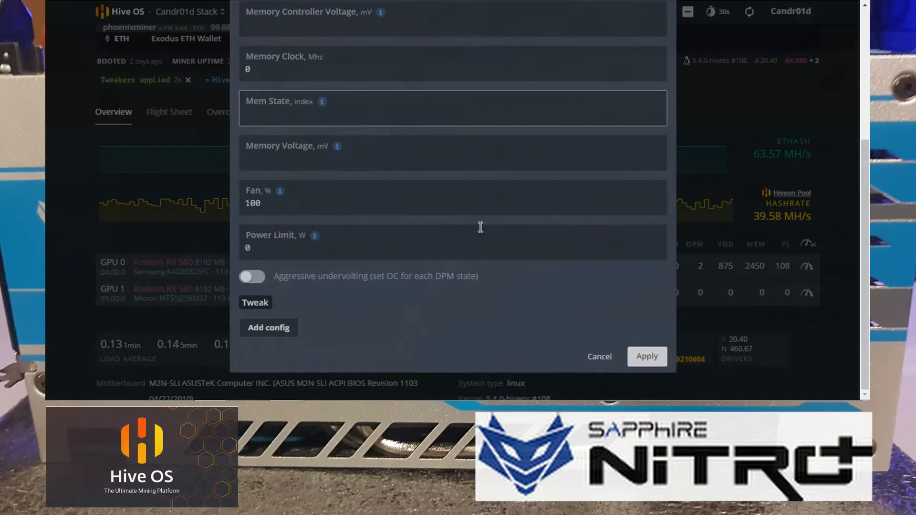
left_click(647, 357)
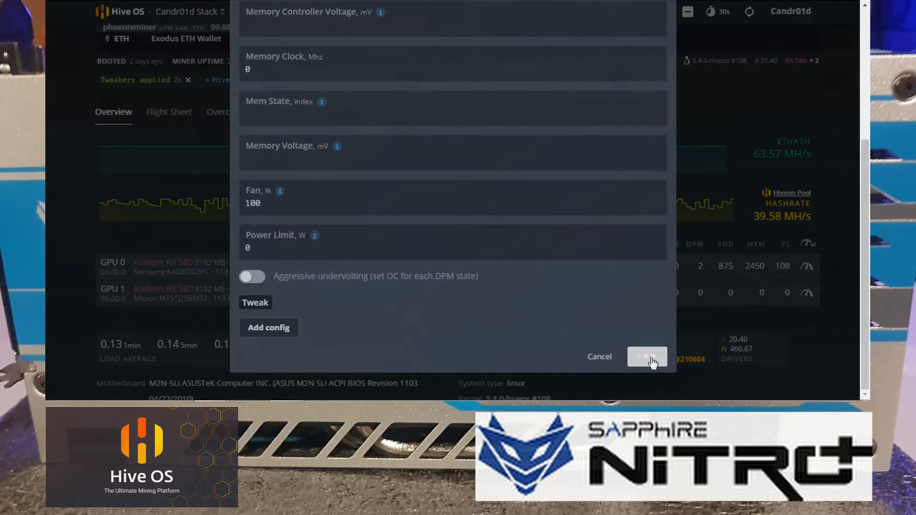
Apply again so GPU 1 shows core 1250, DPM 2, about 25.7 MH/s
left_click(647, 357)
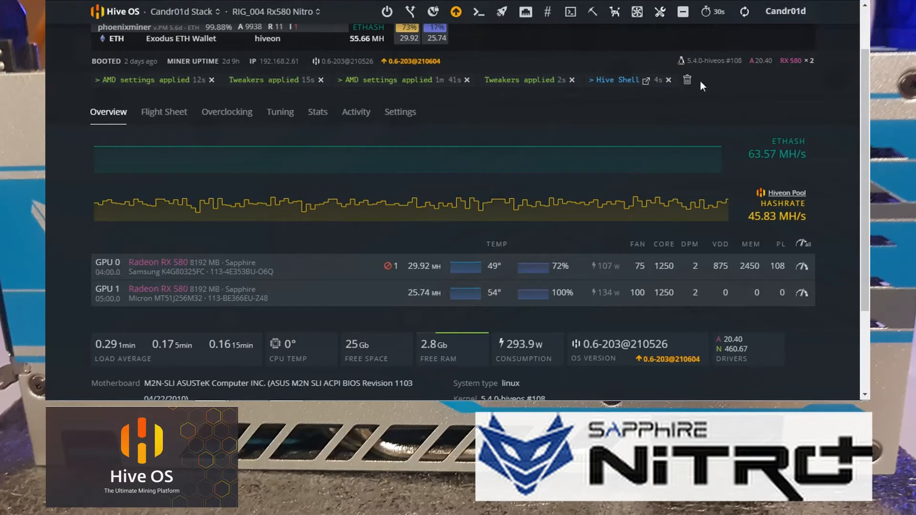
mouse_move(688, 82)
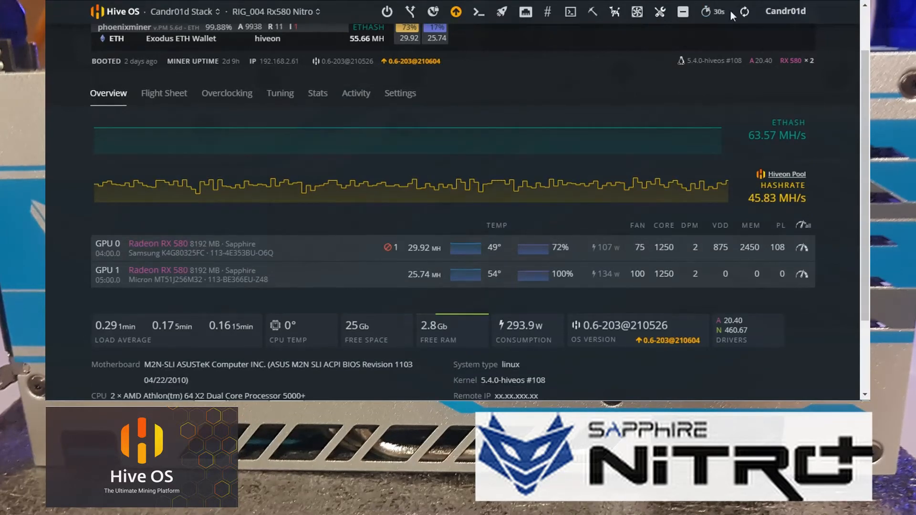
mouse_move(744, 11)
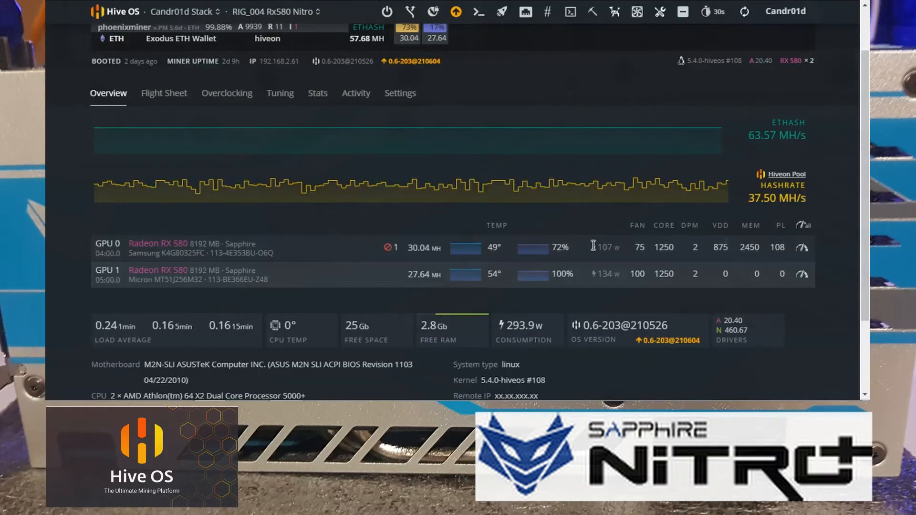
mouse_move(722, 236)
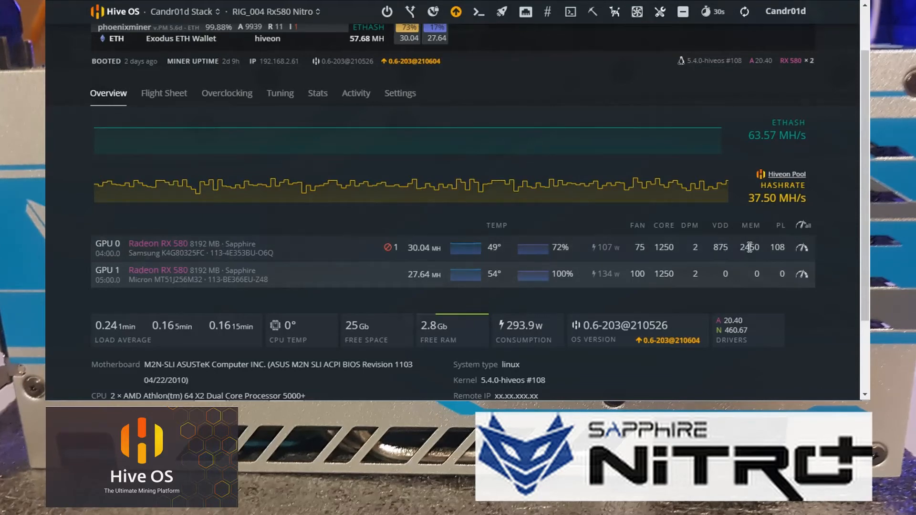
left_click(801, 247)
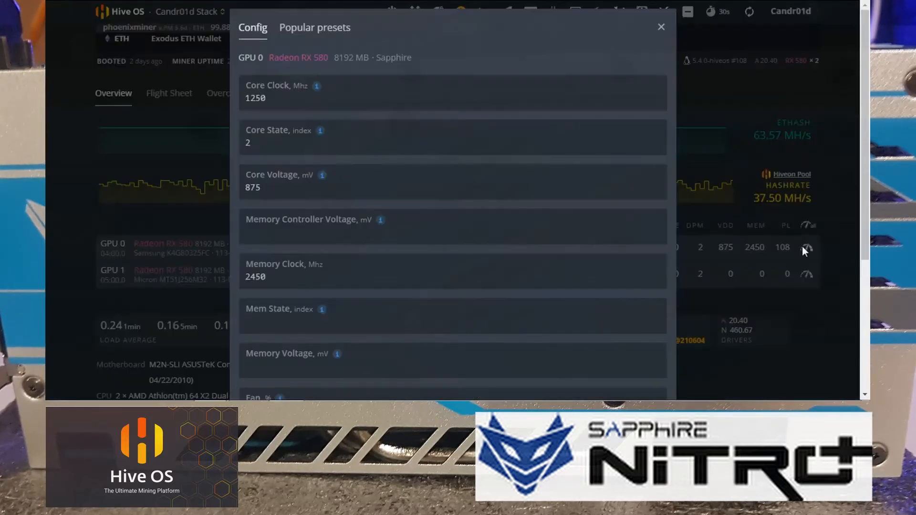
left_click(280, 187)
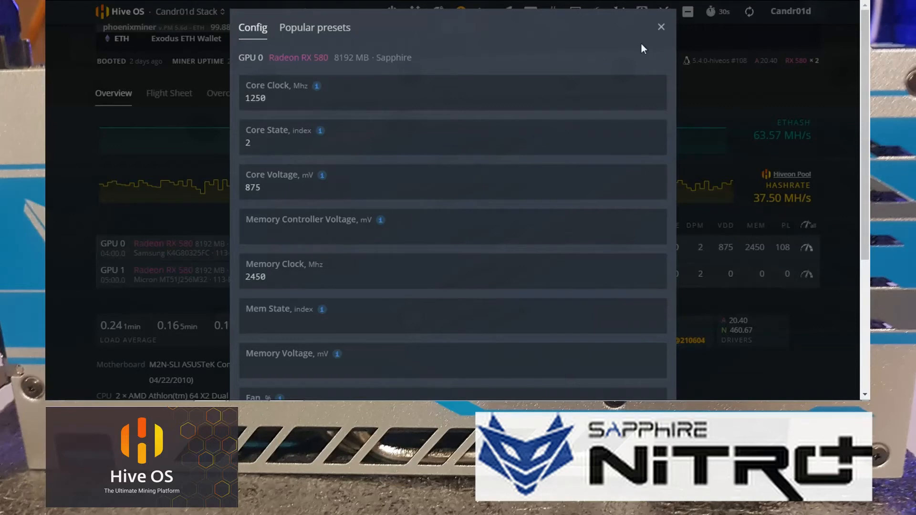
left_click(660, 26)
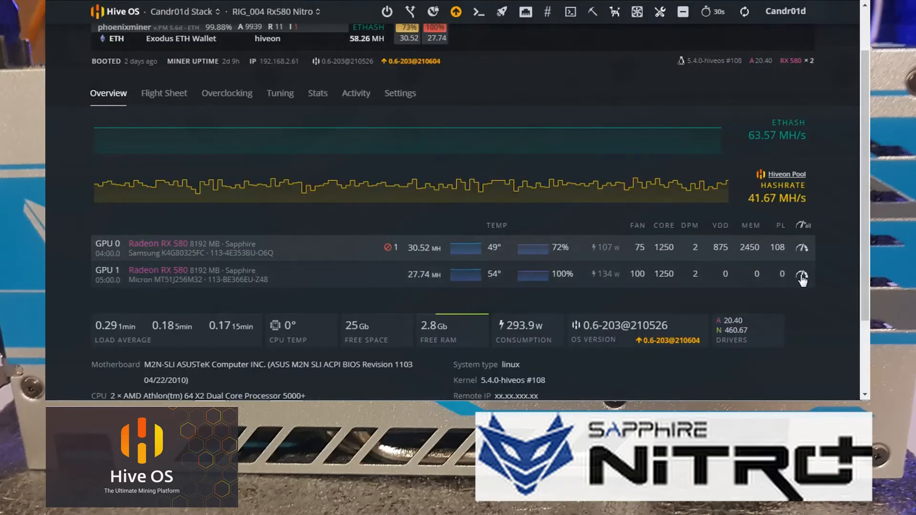
Give GPU 1 875 mV core voltage and 2375 MHz memory clock, then apply
left_click(801, 274)
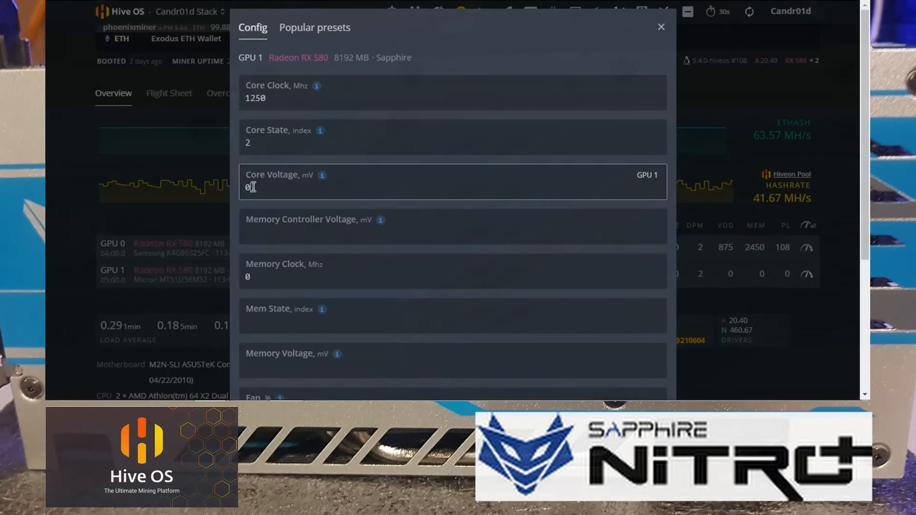
type("8")
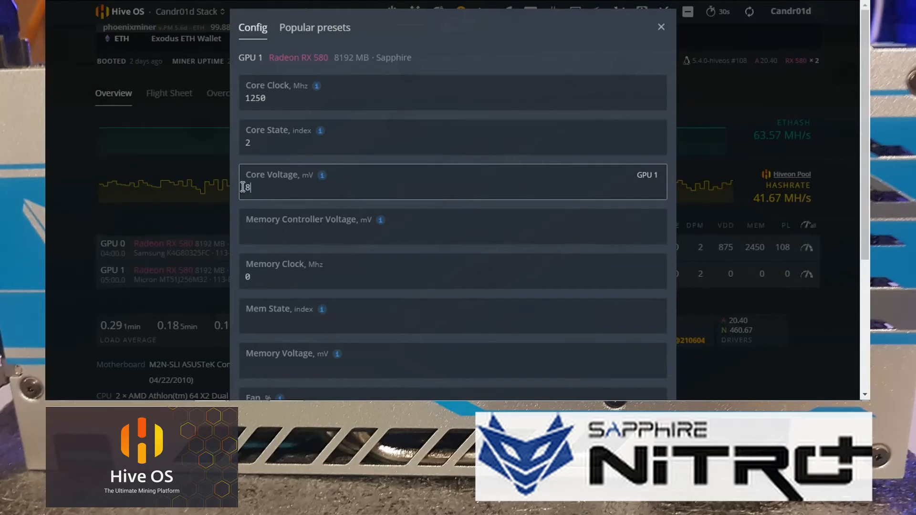
type("75")
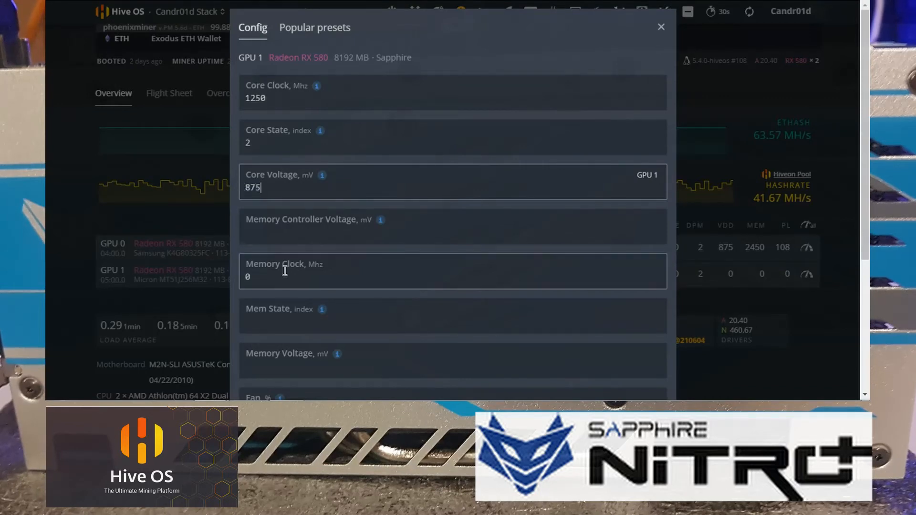
left_click(271, 276)
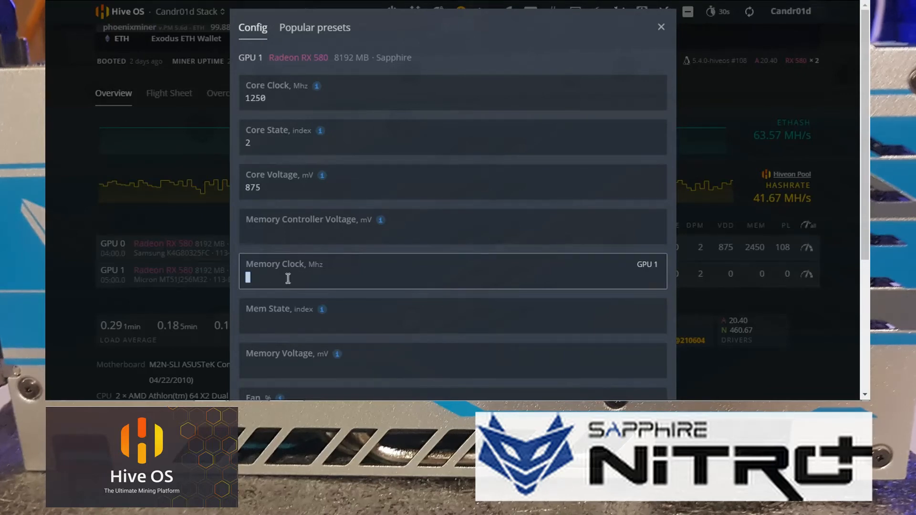
type("2350")
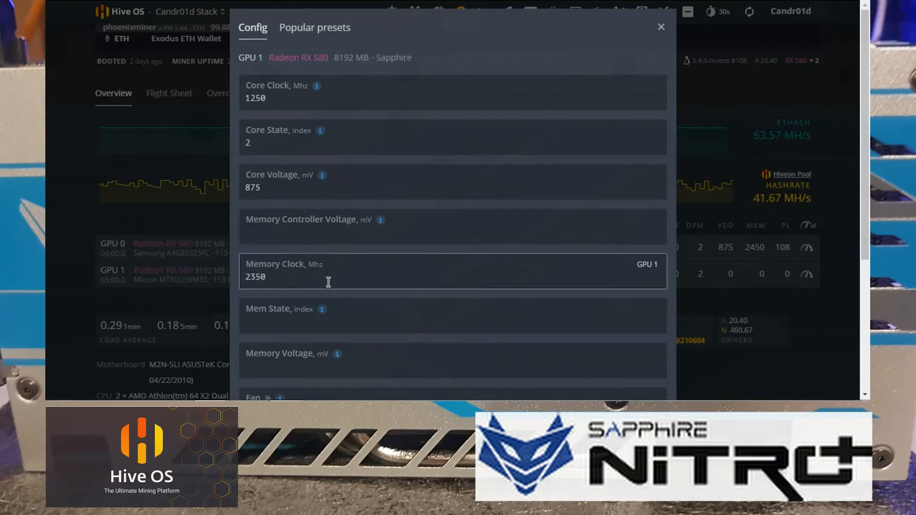
type("2375")
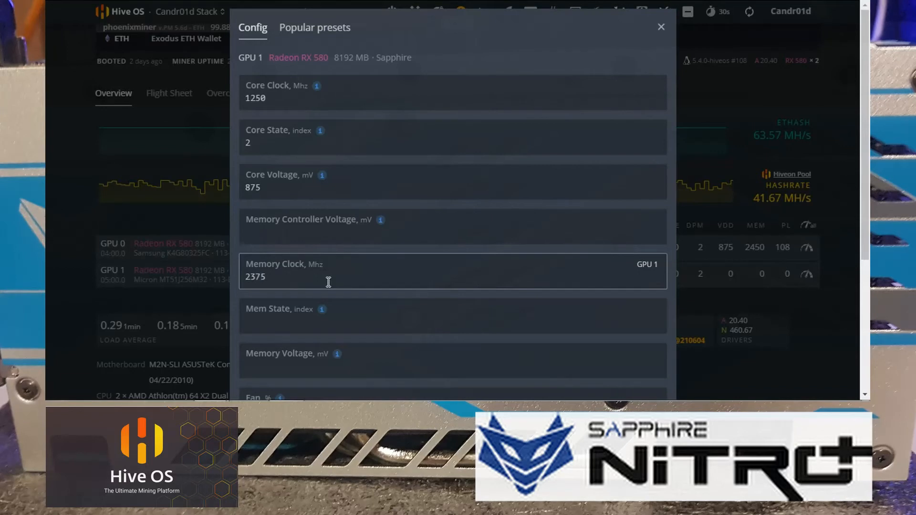
scroll("down", 3)
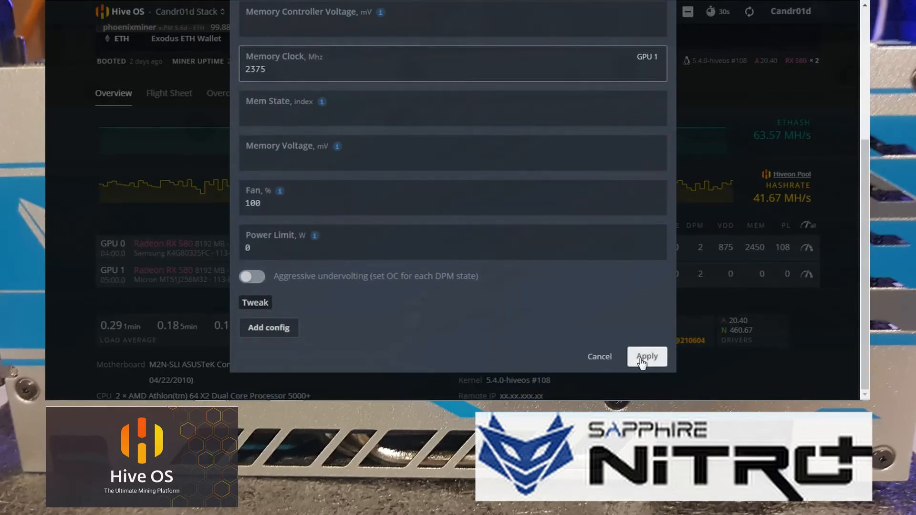
left_click(648, 356)
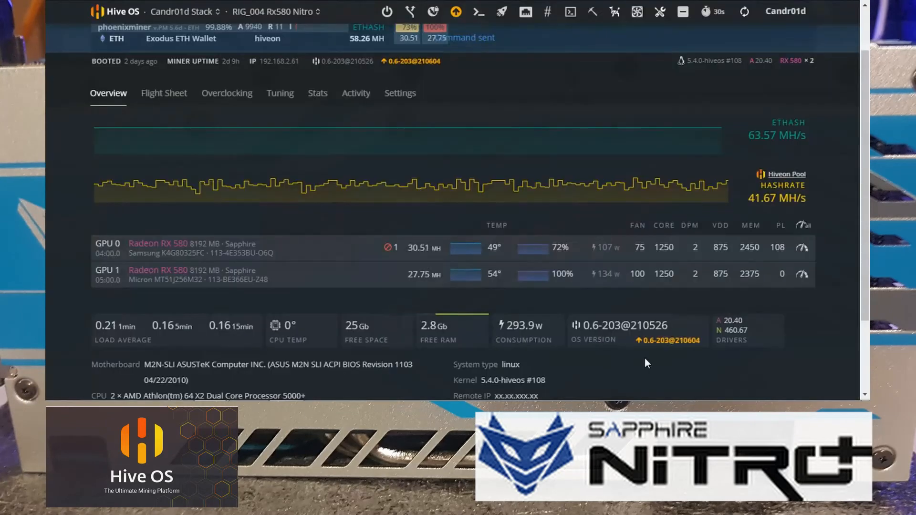
mouse_move(692, 282)
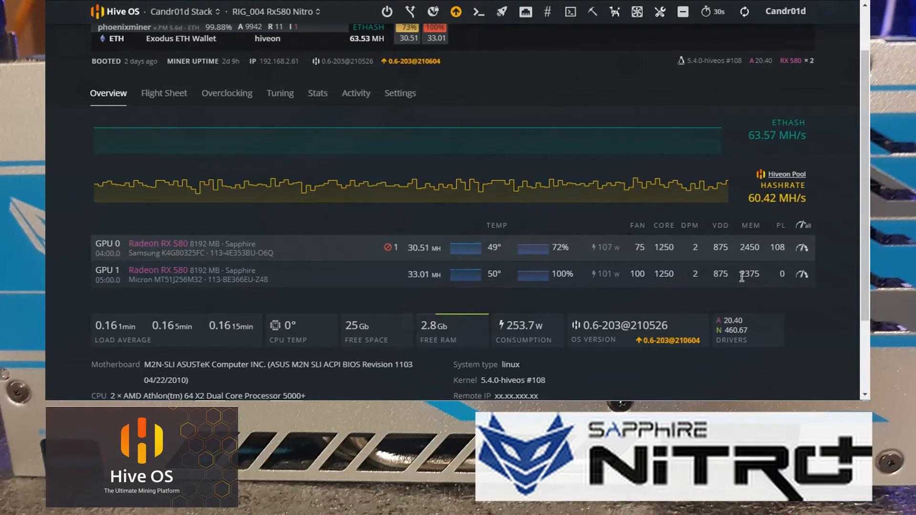
mouse_move(761, 289)
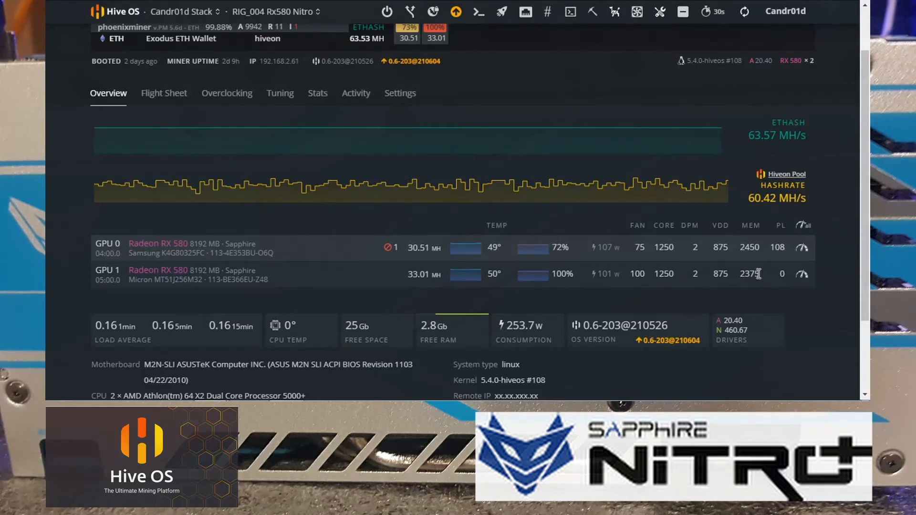
mouse_move(578, 161)
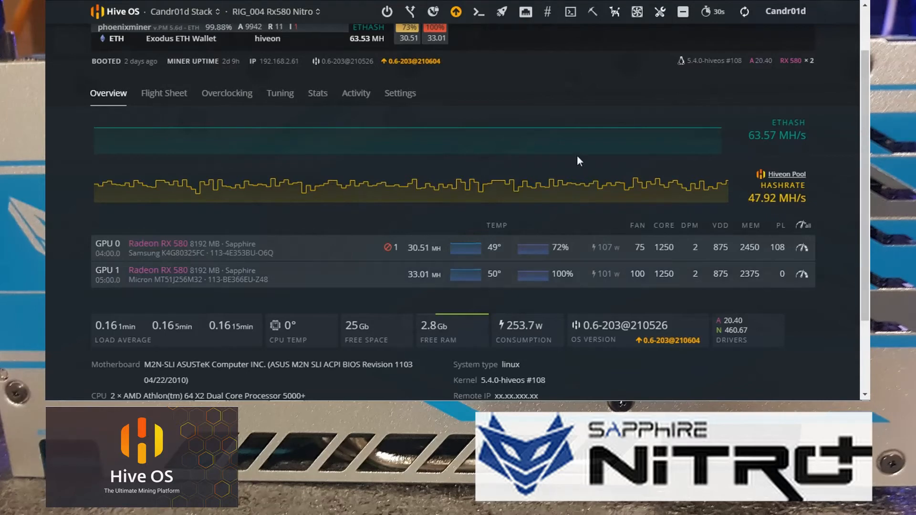
mouse_move(744, 12)
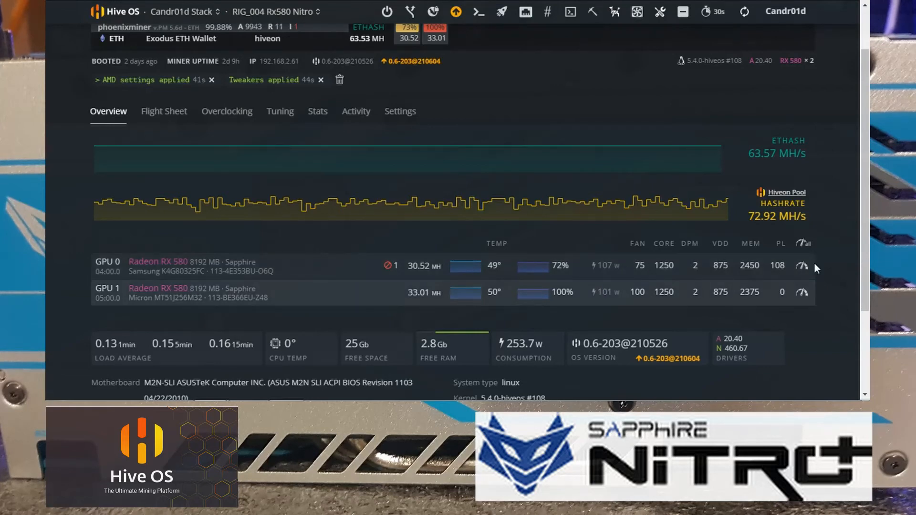
mouse_move(800, 295)
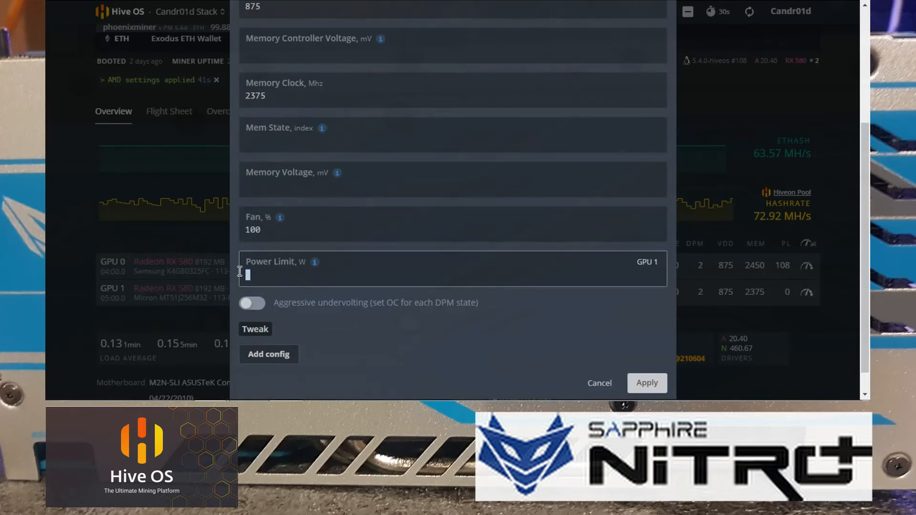
Enter 103 W as GPU 1's power limit and apply
type("103")
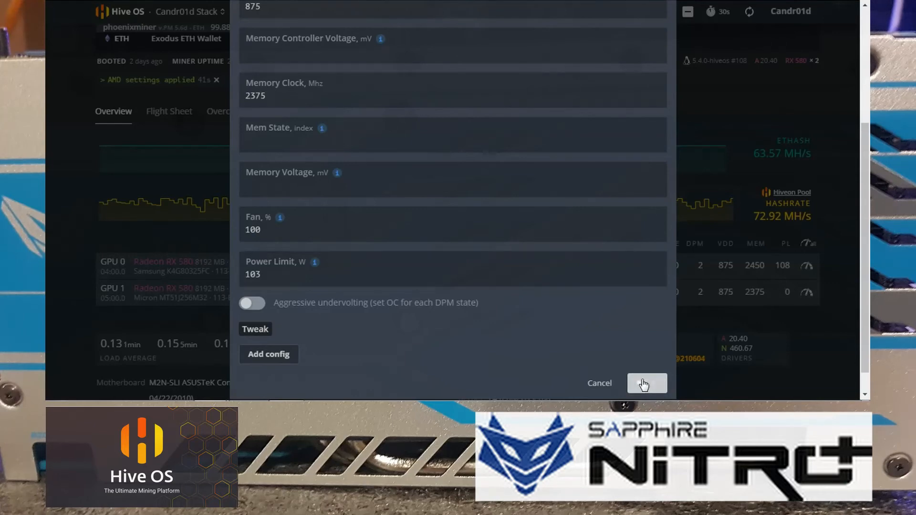
left_click(646, 383)
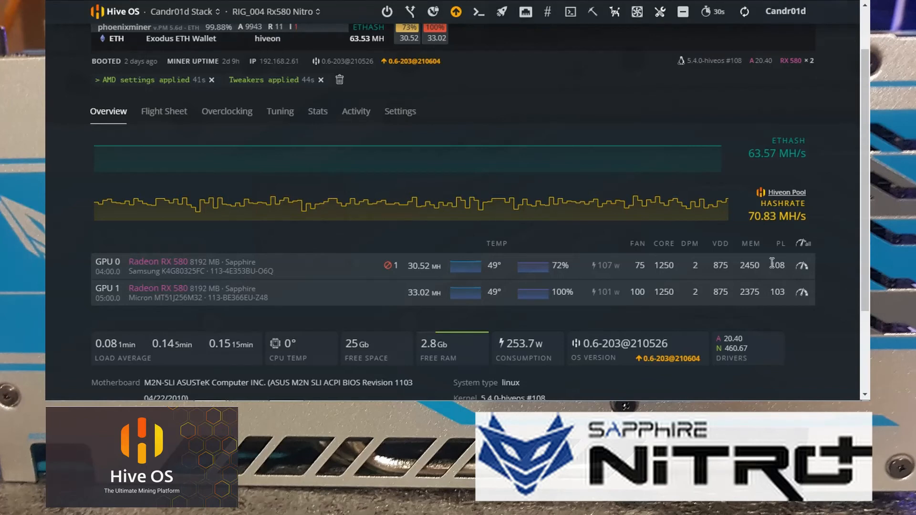
mouse_move(768, 12)
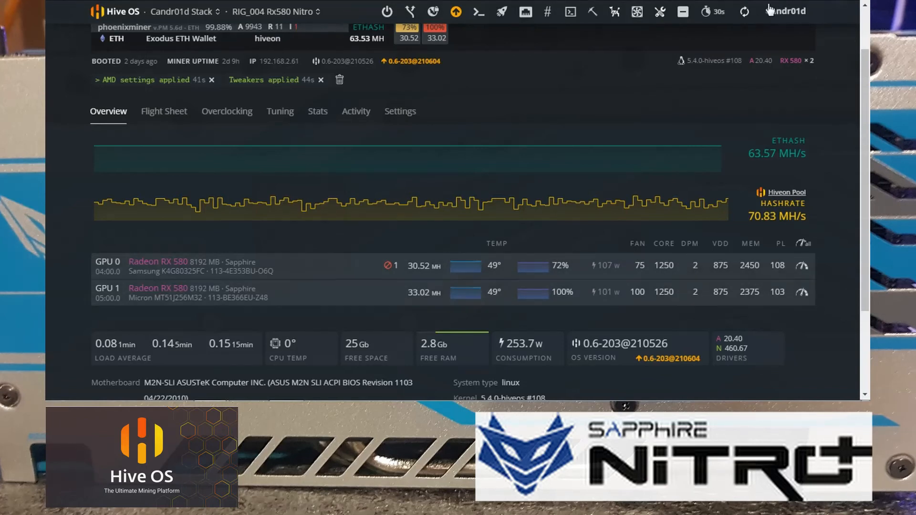
mouse_move(339, 80)
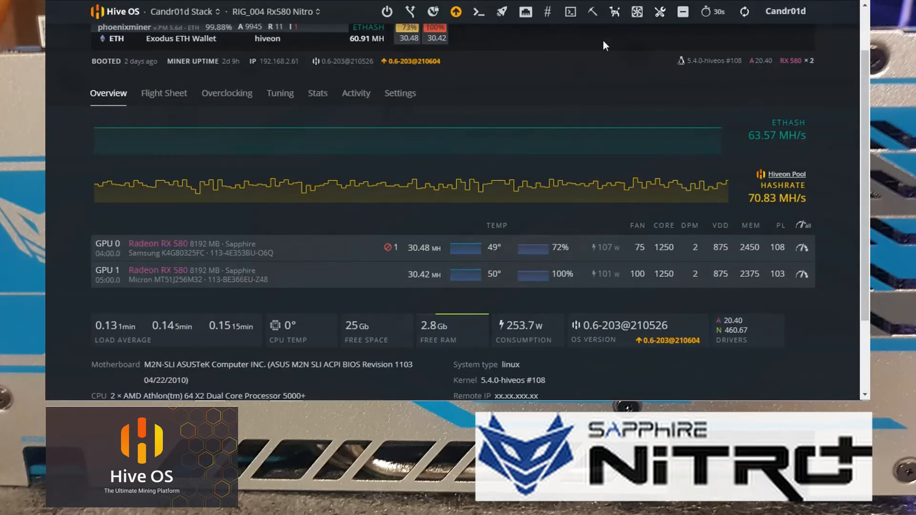
mouse_move(407, 184)
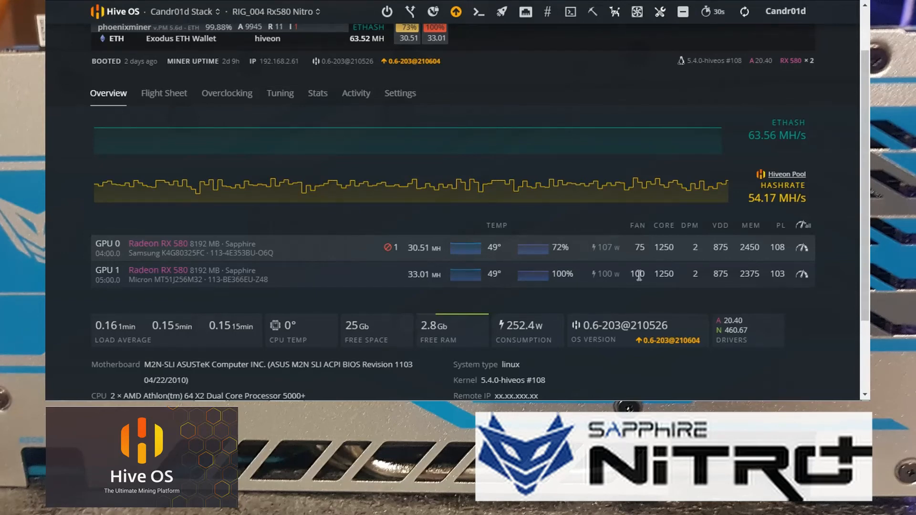
mouse_move(498, 274)
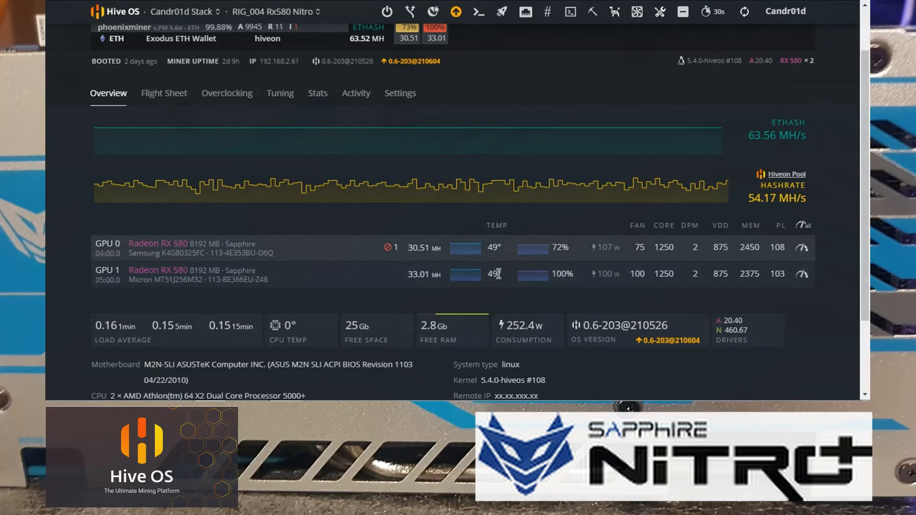
mouse_move(651, 257)
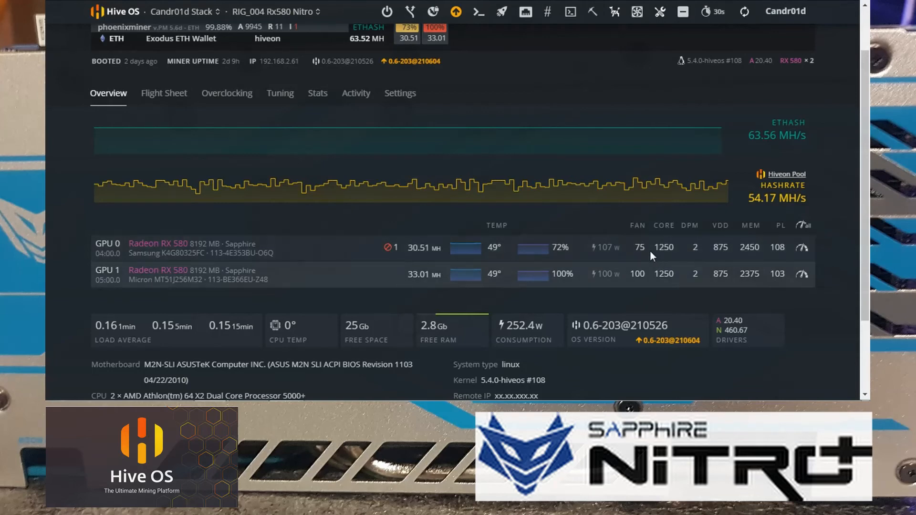
mouse_move(643, 286)
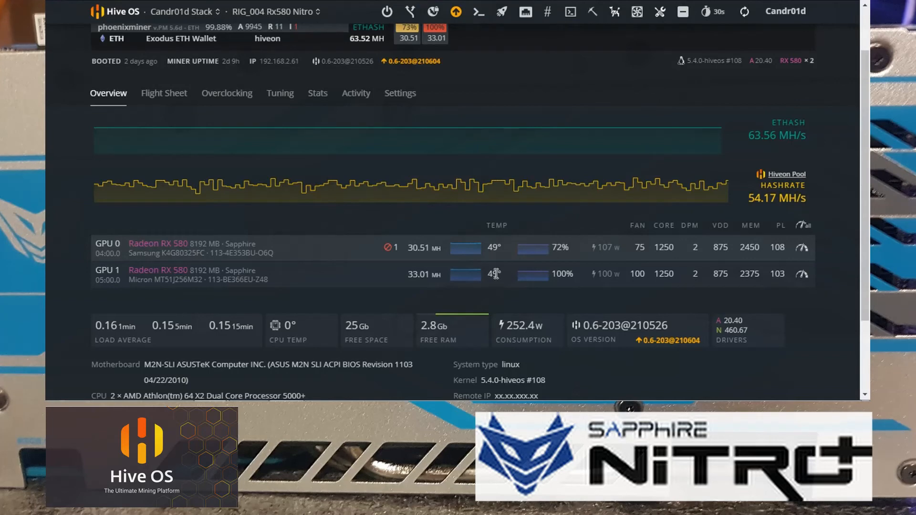
mouse_move(489, 274)
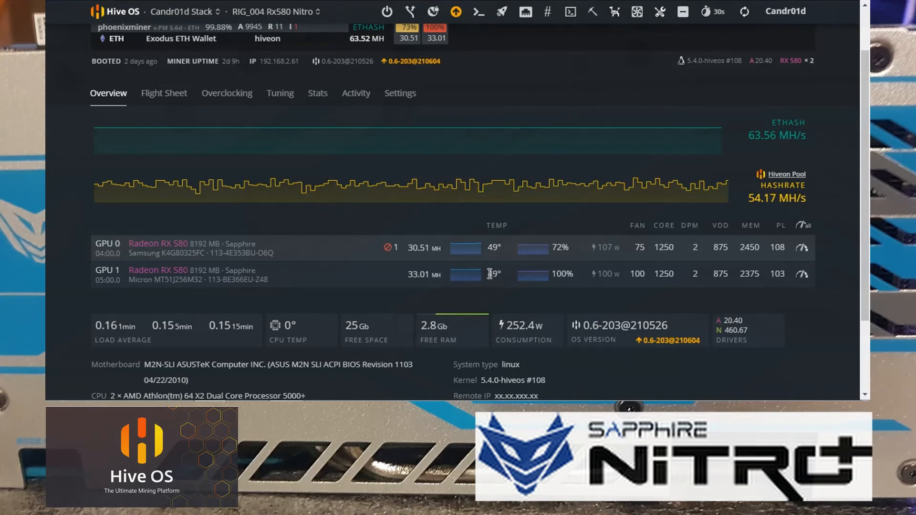
mouse_move(492, 274)
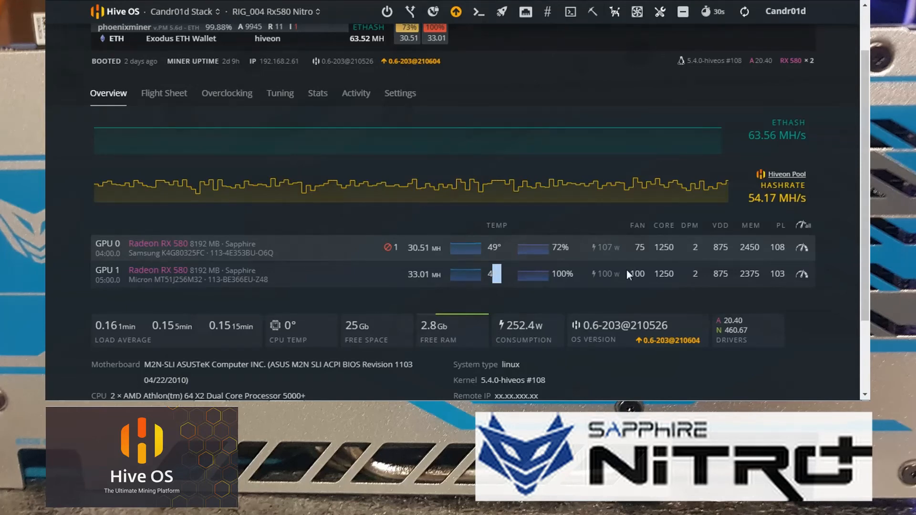
Reopen GPU 1's overclock Config dialog once it holds about 33 MH/s at 100 W
left_click(802, 273)
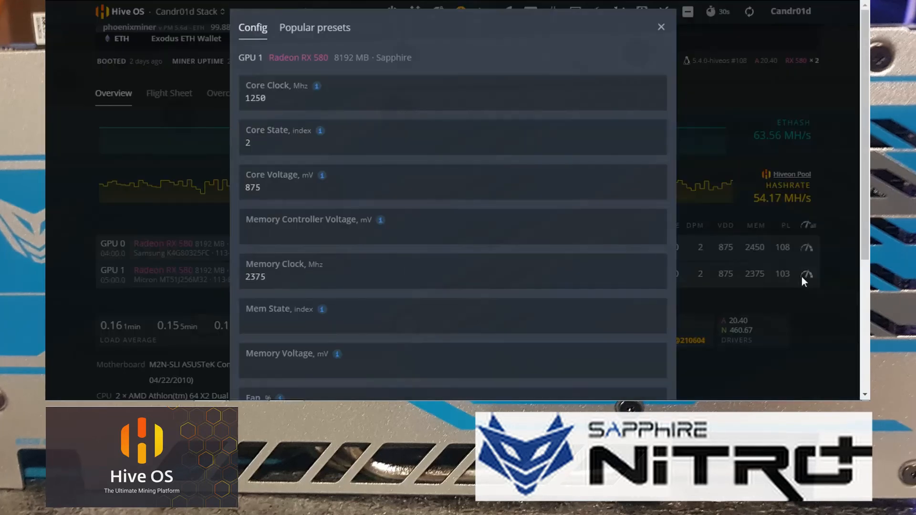
Set GPU 1's fan to 75% and apply
scroll("down", 3)
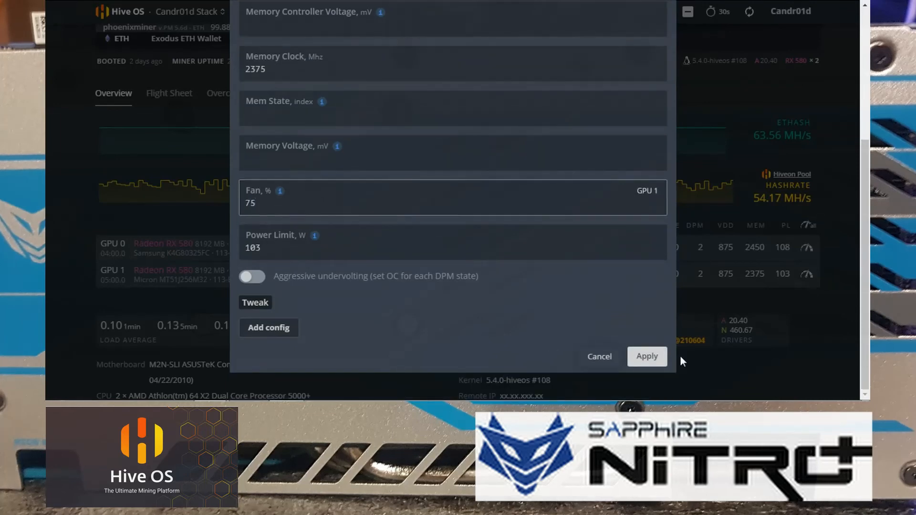
left_click(646, 356)
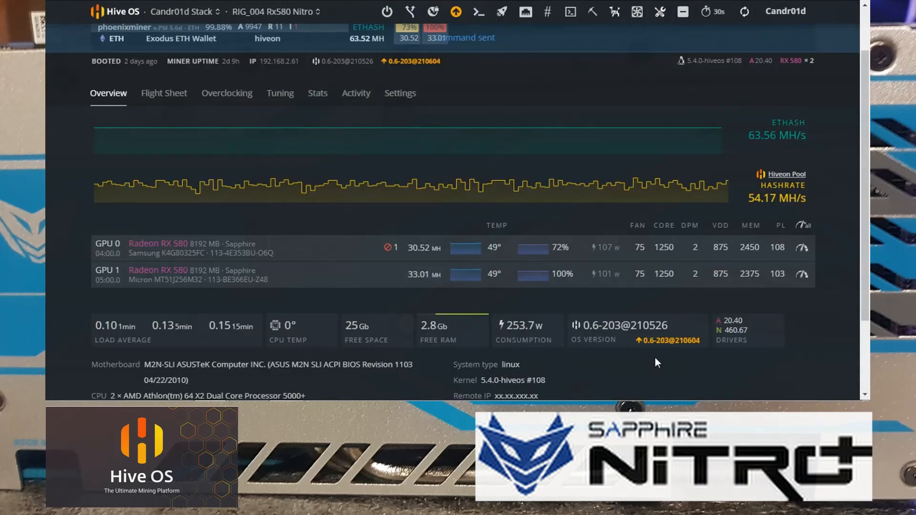
mouse_move(724, 84)
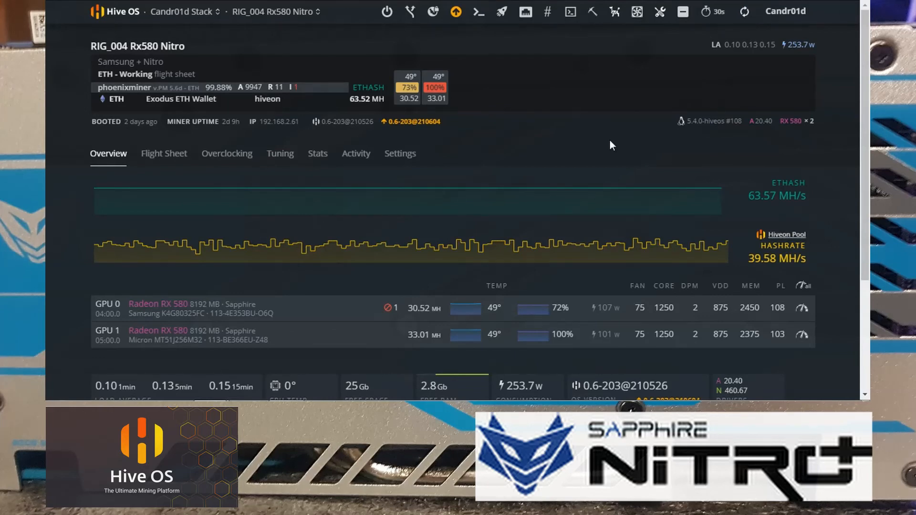
Scroll the overview to confirm both GPUs at 75% fan, about 63.6 MH/s total
scroll("down", 3)
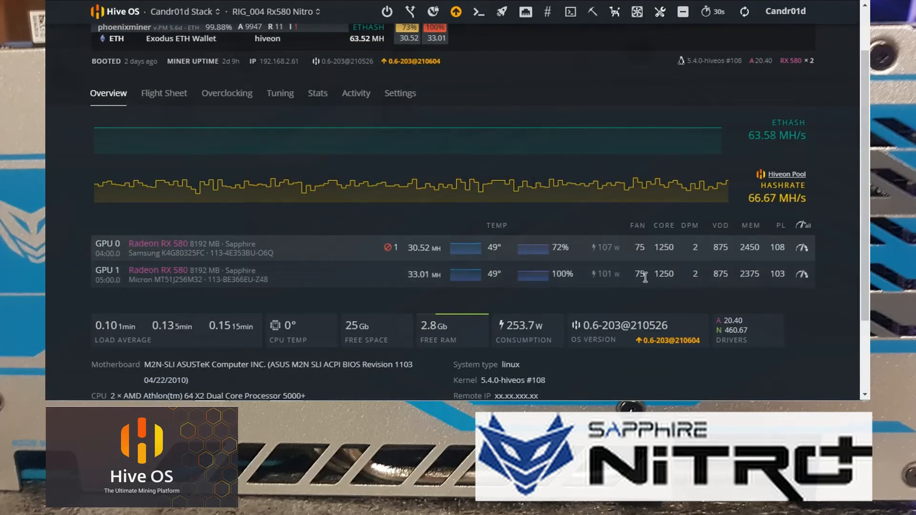
mouse_move(602, 271)
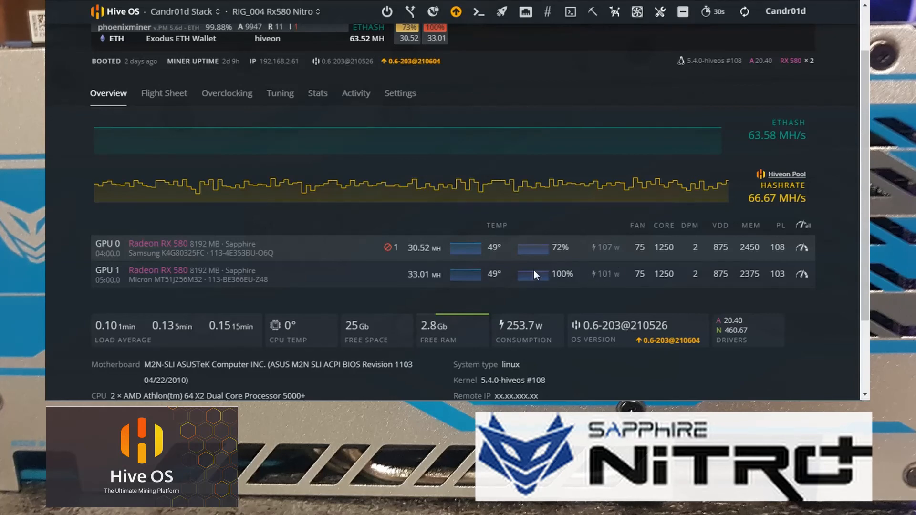
mouse_move(488, 279)
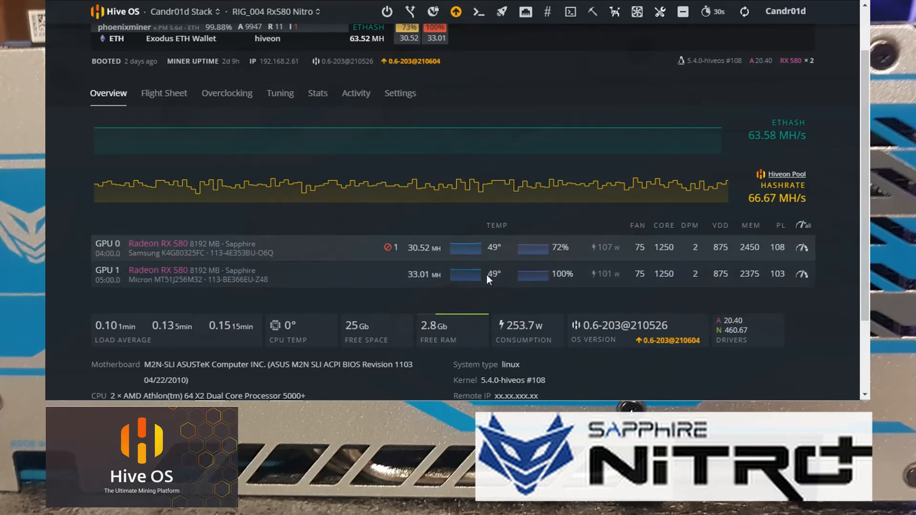
mouse_move(553, 270)
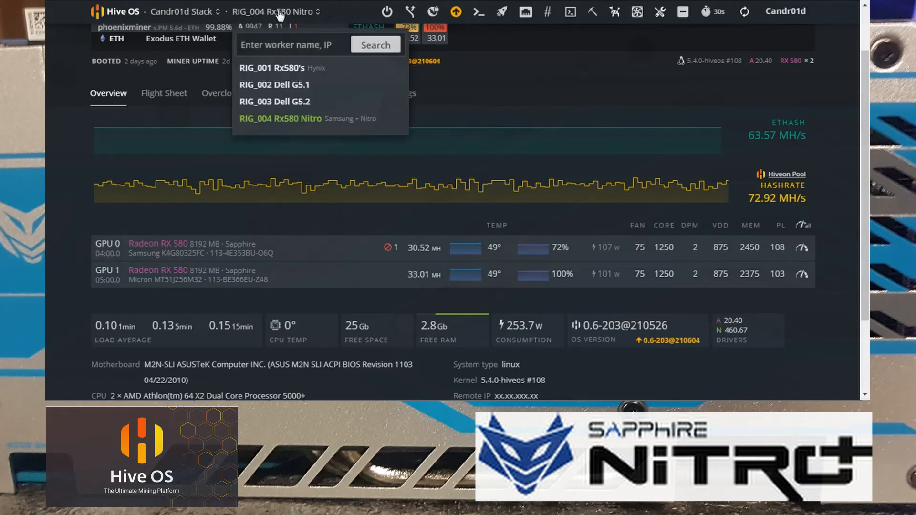
Switch to RIG_001 Rx580's, review its overview, and reopen the worker list
left_click(272, 67)
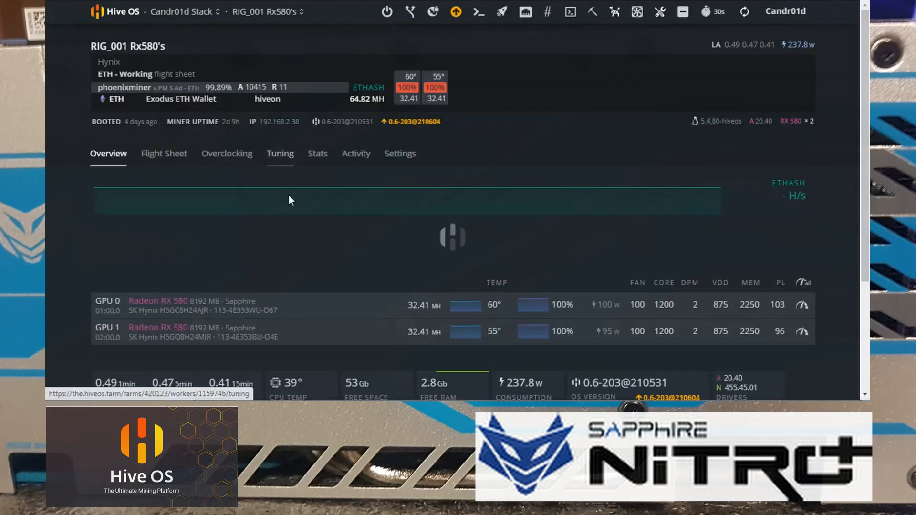
scroll("down", 3)
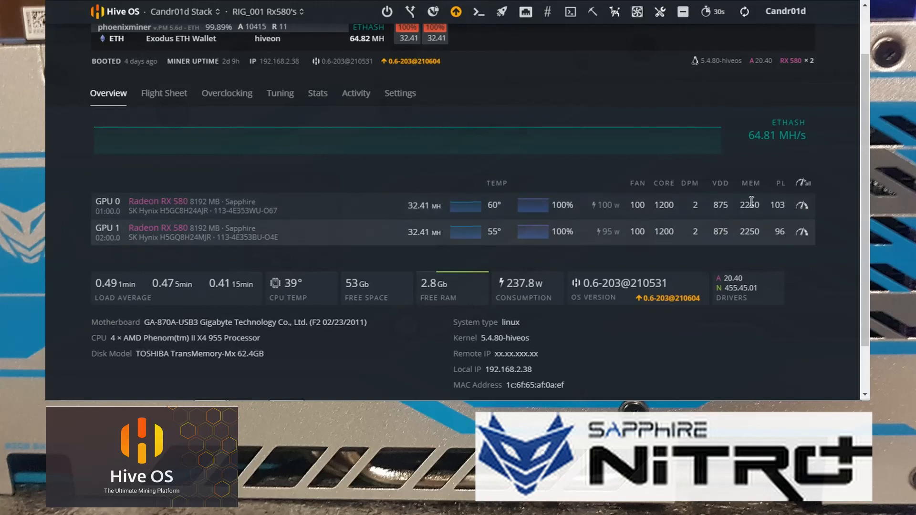
left_click(289, 12)
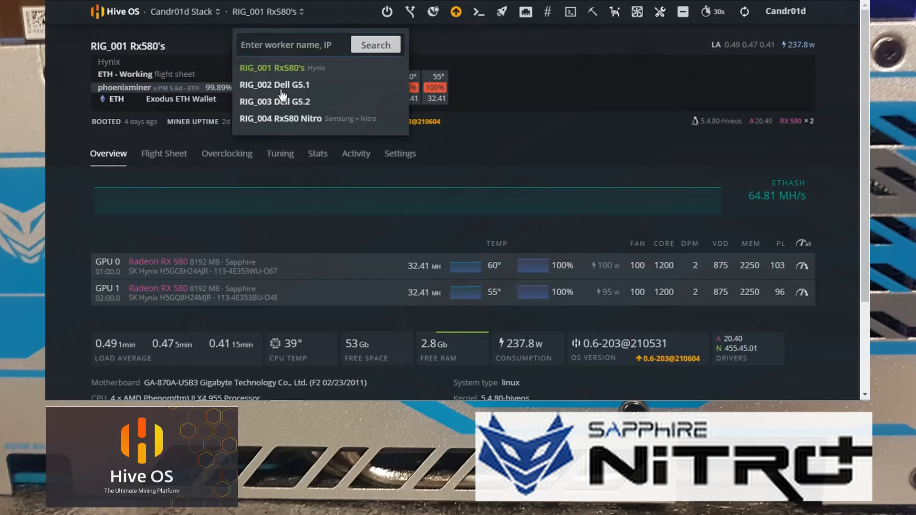
Pick RIG_004 Rx580 Nitro from the worker dropdown to view its overview
left_click(280, 118)
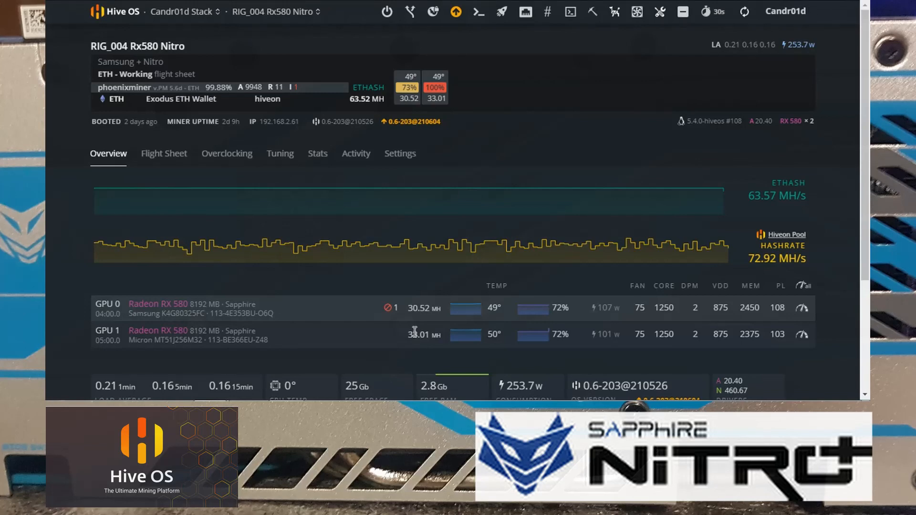
mouse_move(542, 282)
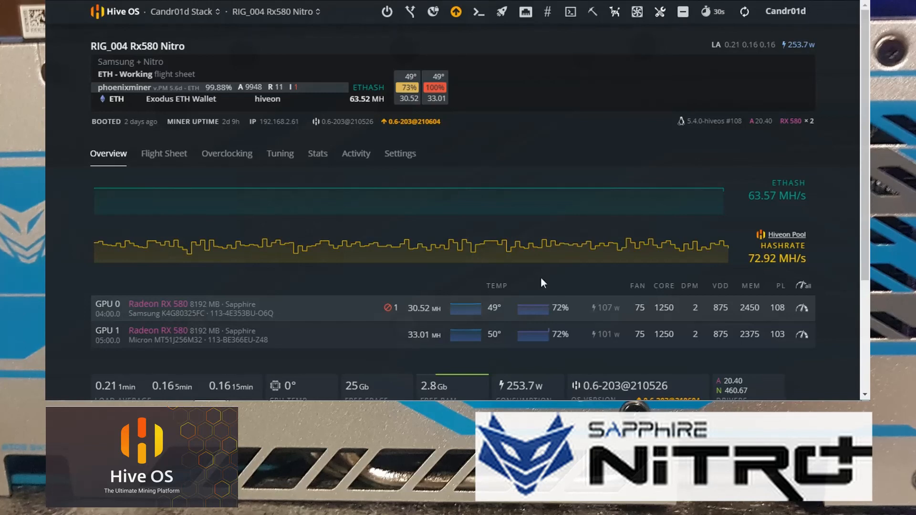